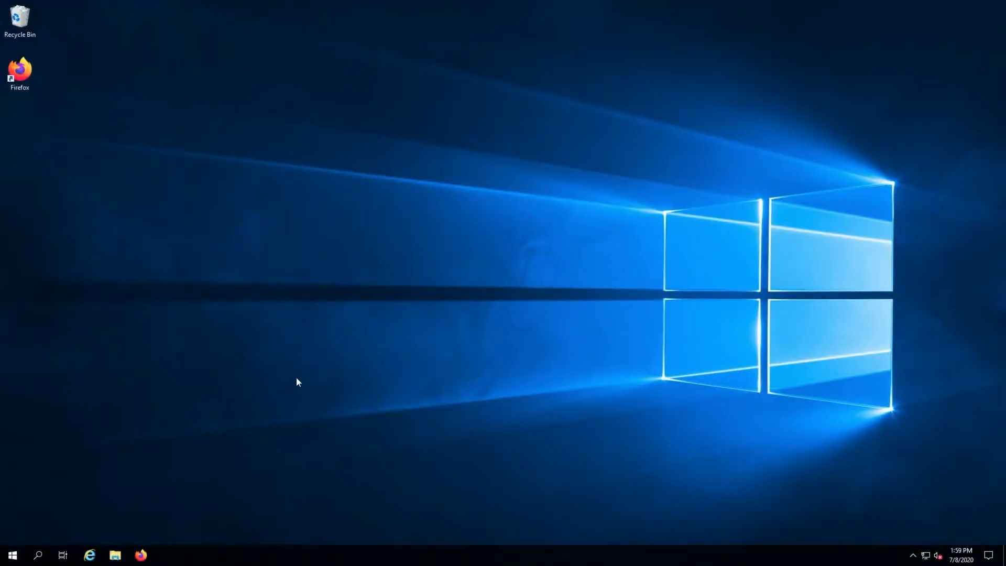
mouse_move(242, 427)
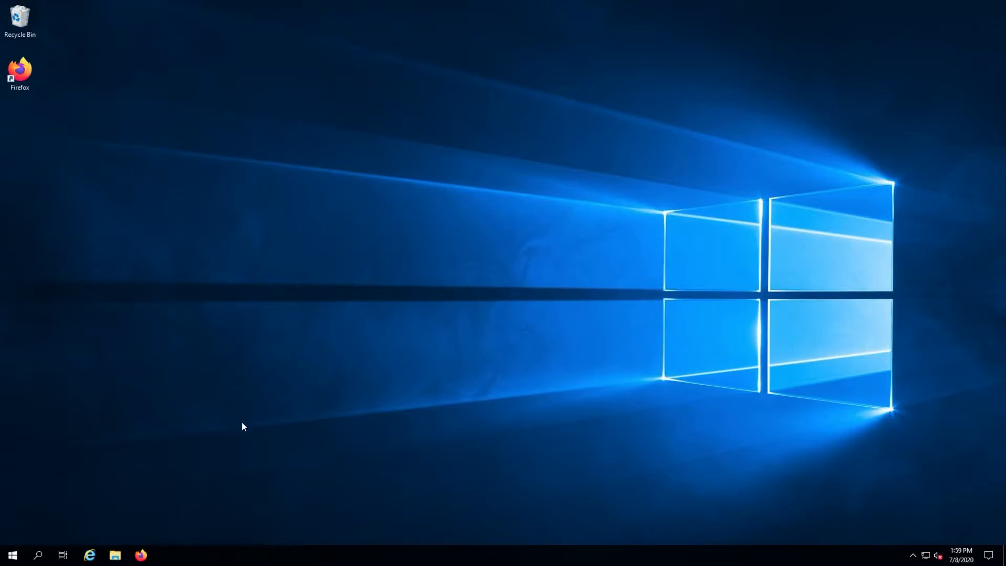
mouse_move(214, 434)
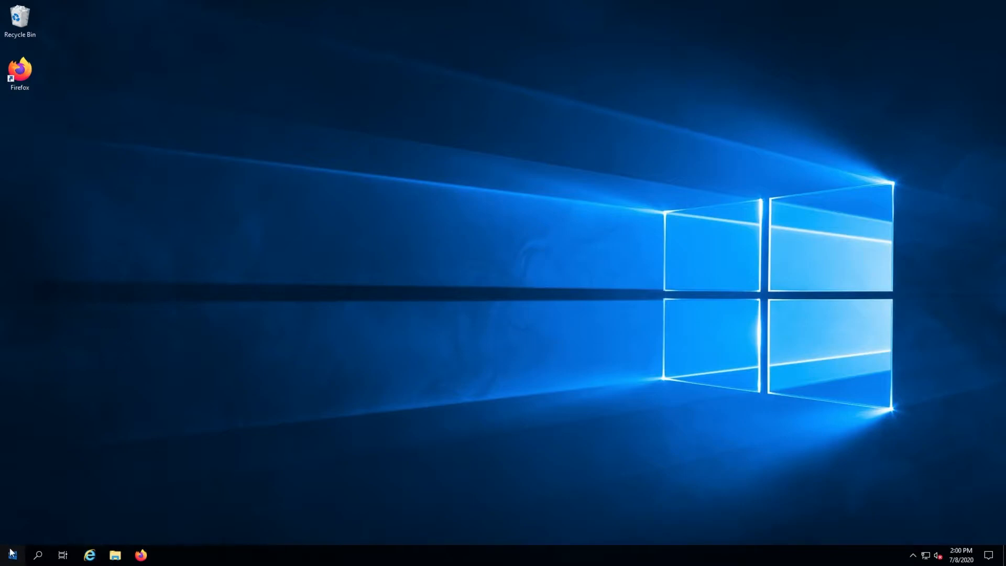
- Launch IIS Manager from the Start menu by searching 'inetmgr'
click(9, 553)
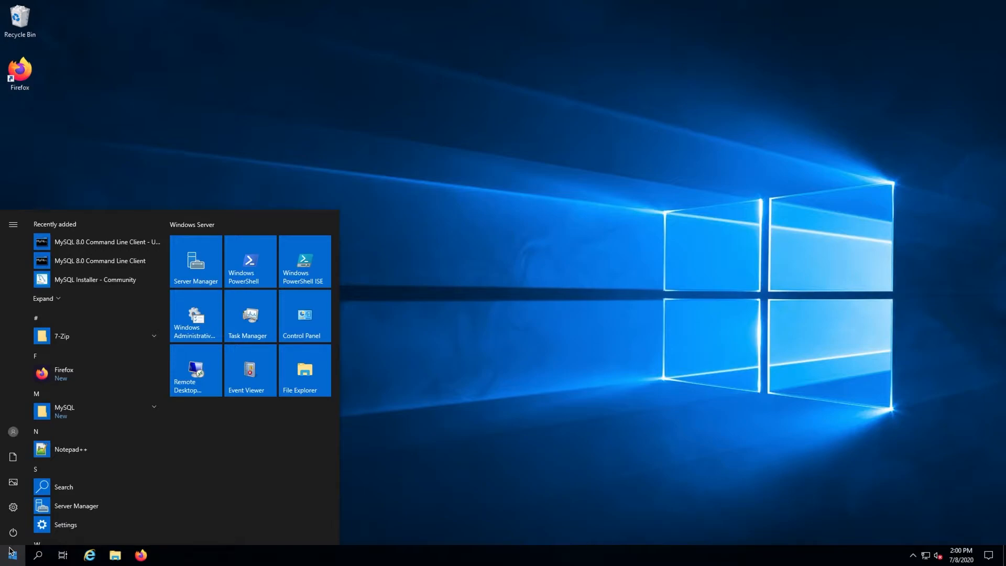
text(inetmg)
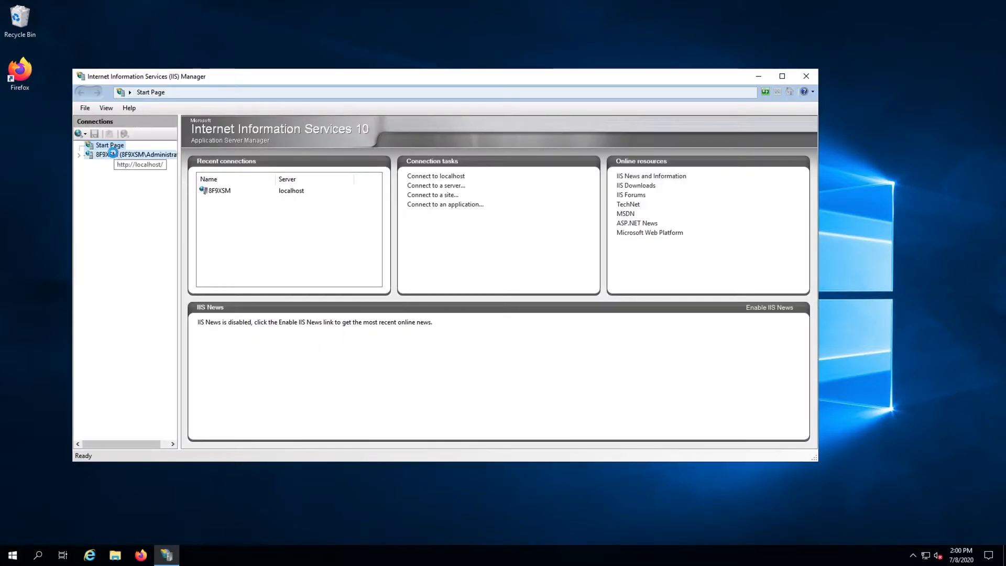
- Show the 8F9XSM server home and request new Web Platform components
click(109, 145)
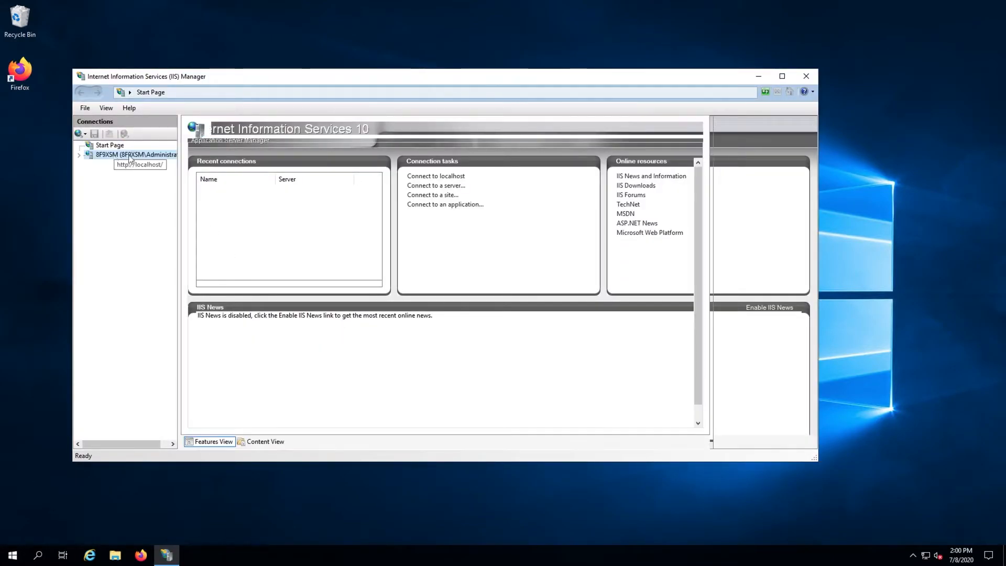
click(135, 154)
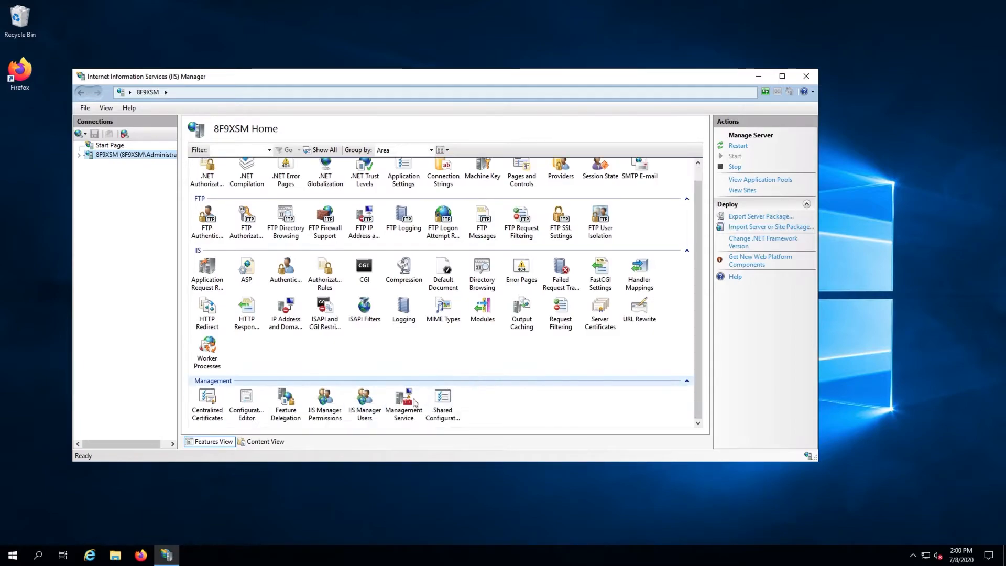
mouse_move(623, 341)
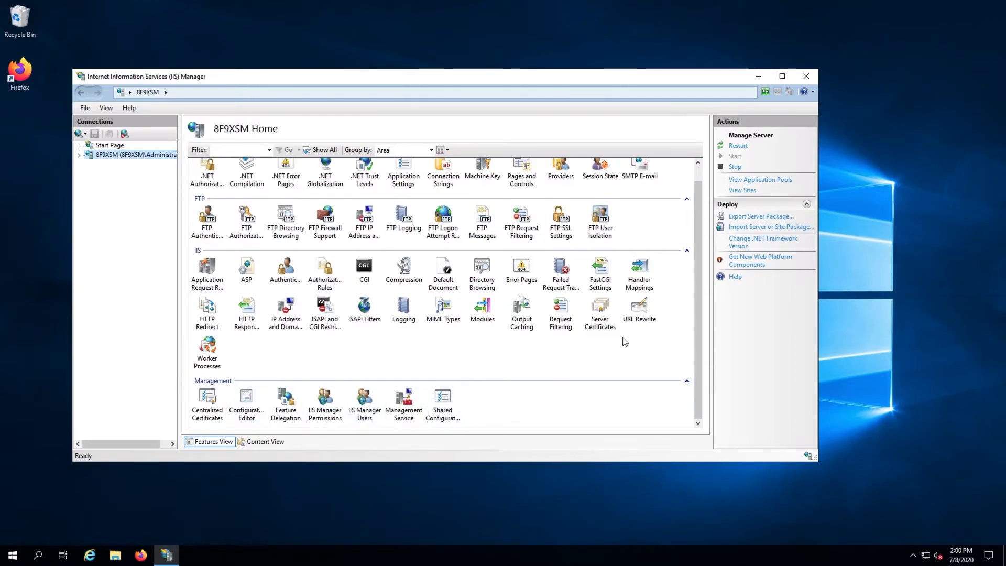
mouse_move(756, 267)
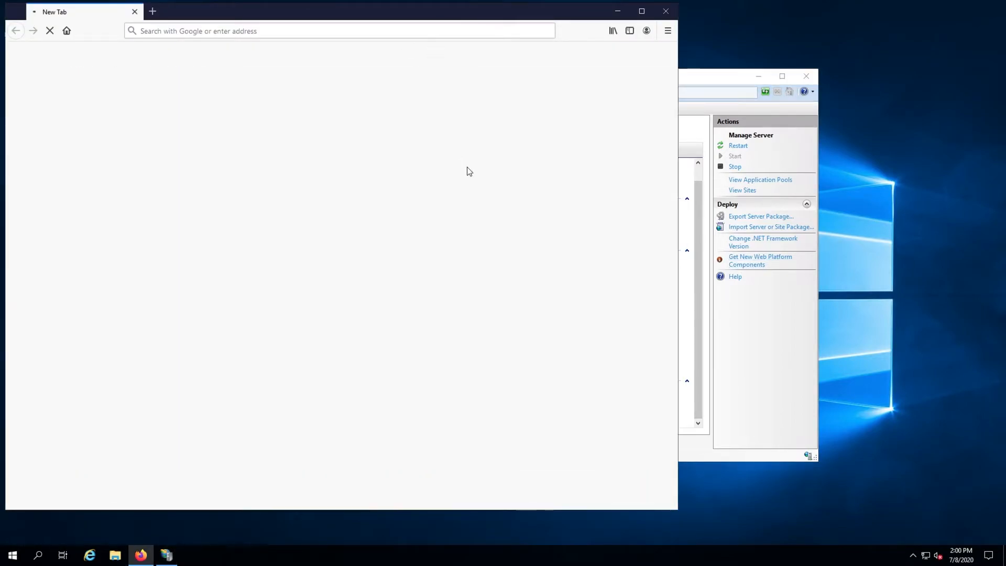
- Dismiss the Firefox window so IIS Manager's Start Page is visible again
click(396, 177)
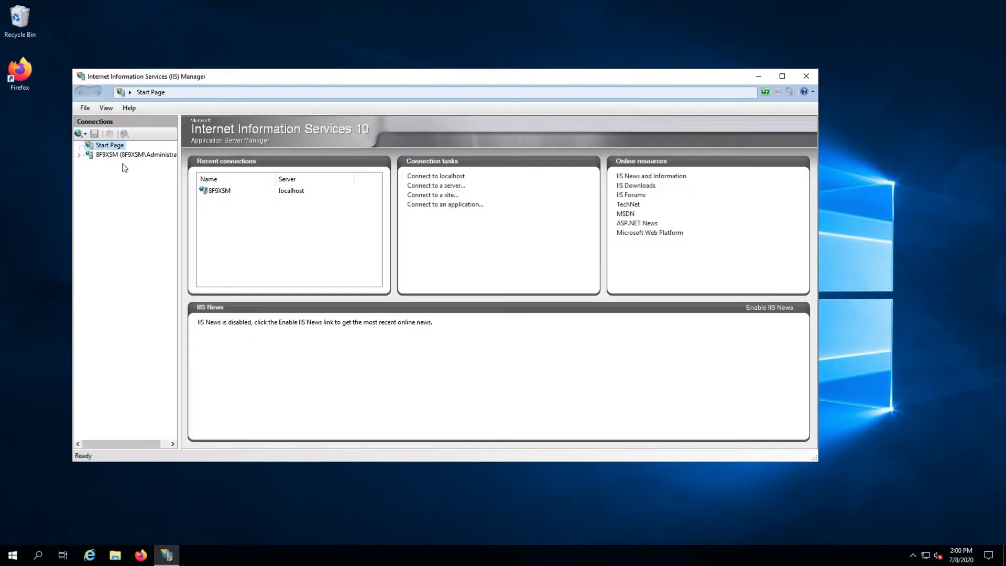
- Bring up Web Platform Installer for the local server with PHP search results listed
click(136, 154)
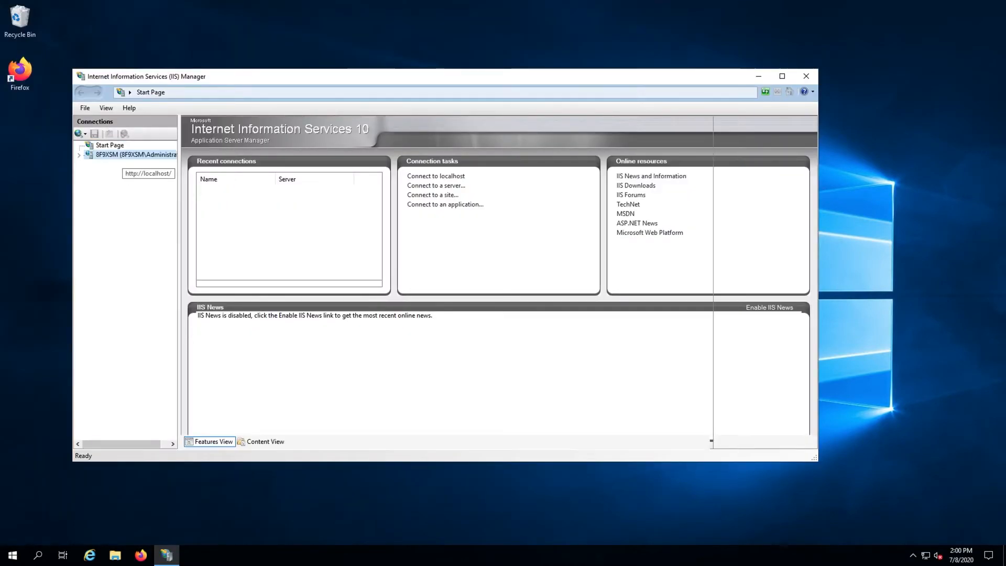
click(136, 154)
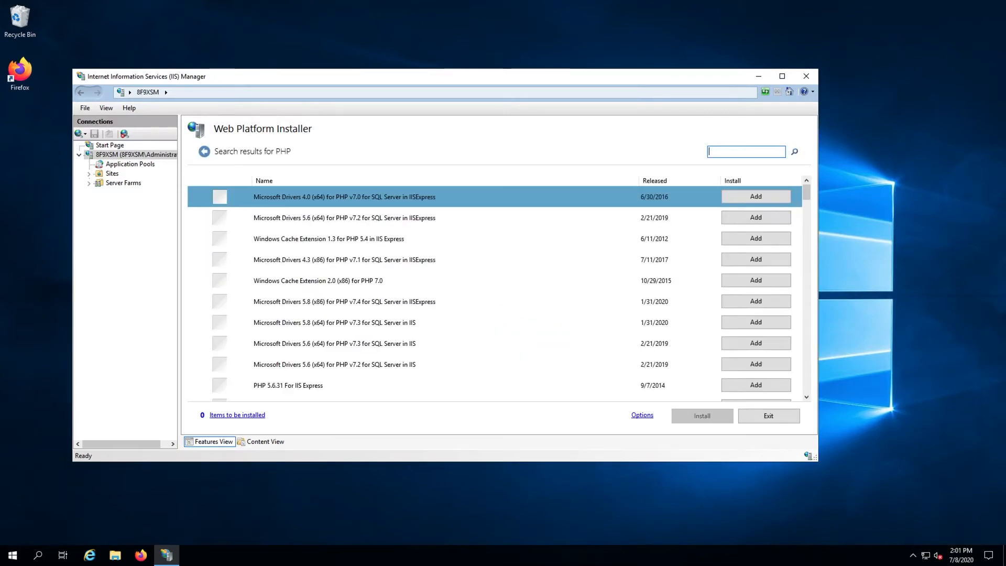
- Add PHP 7.3.13 (x86) to the install list and run the installation
scroll(down, 3)
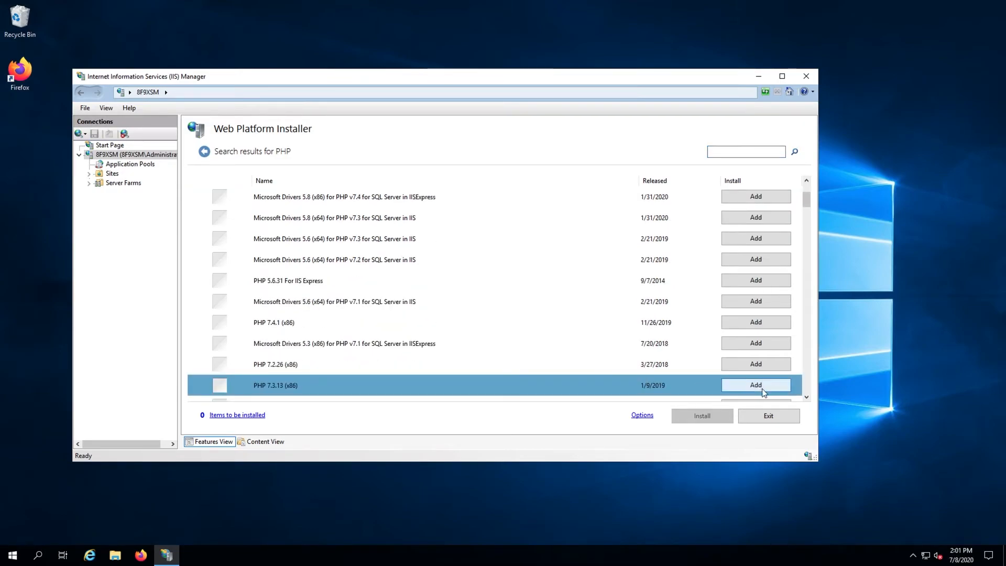
click(756, 385)
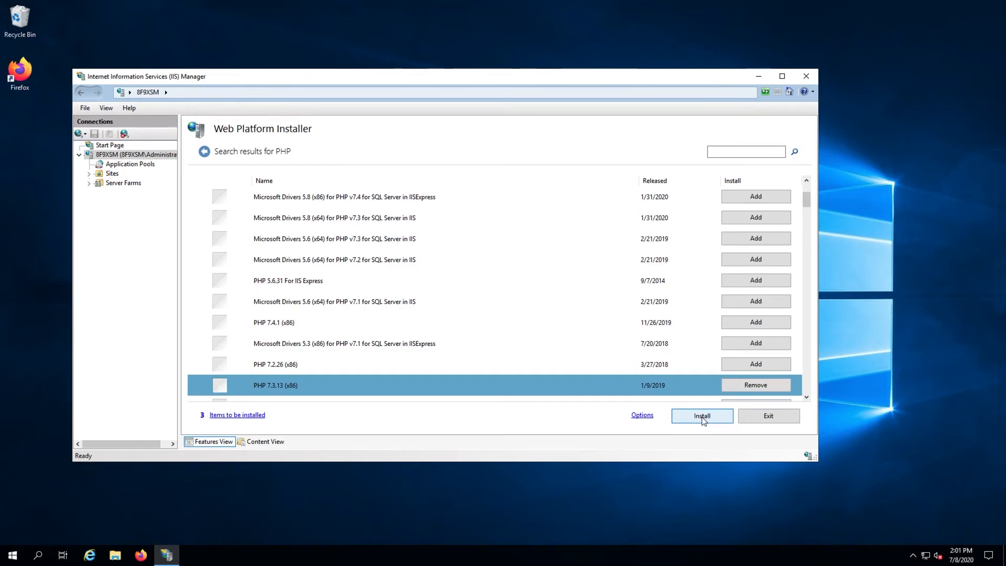
click(702, 416)
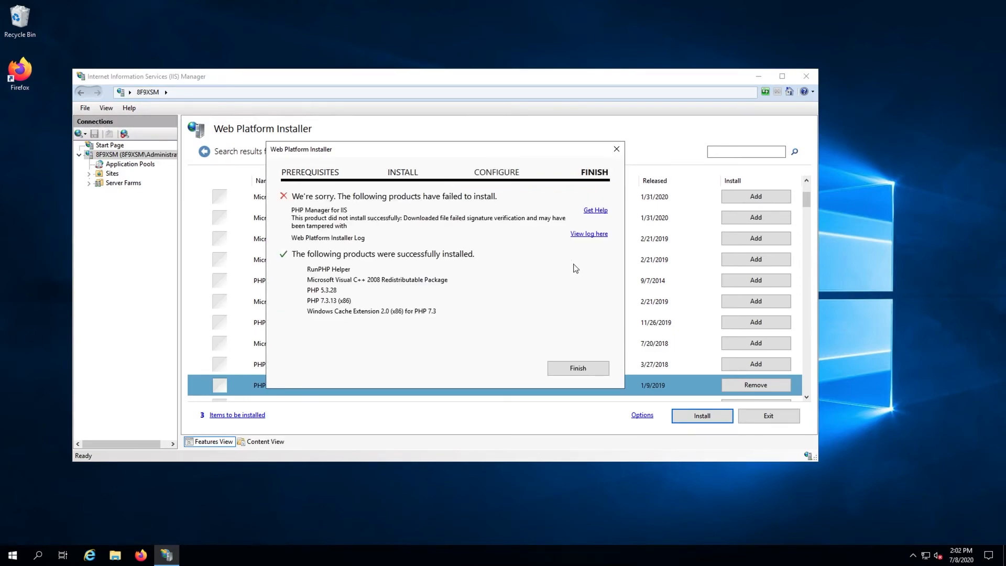
mouse_move(582, 353)
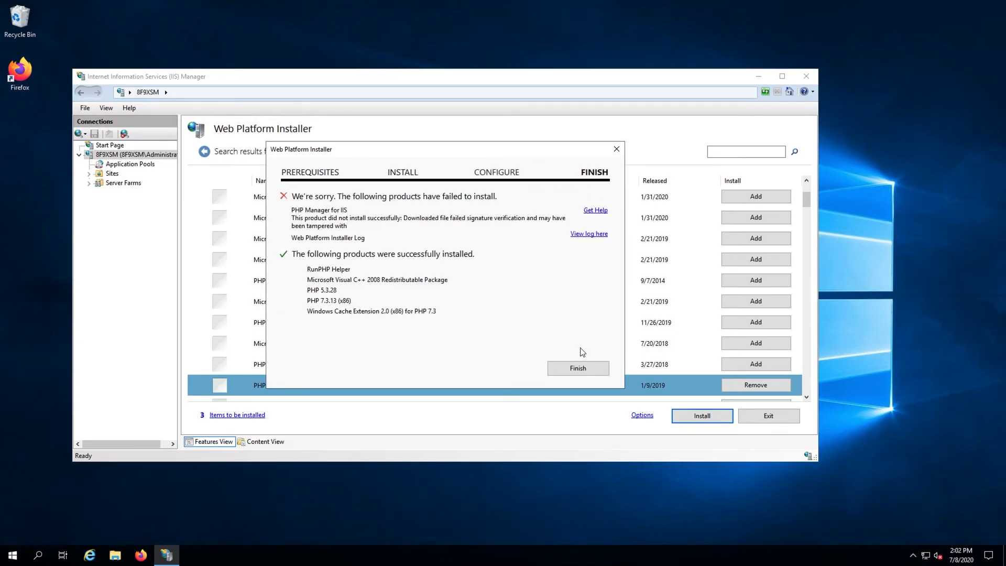